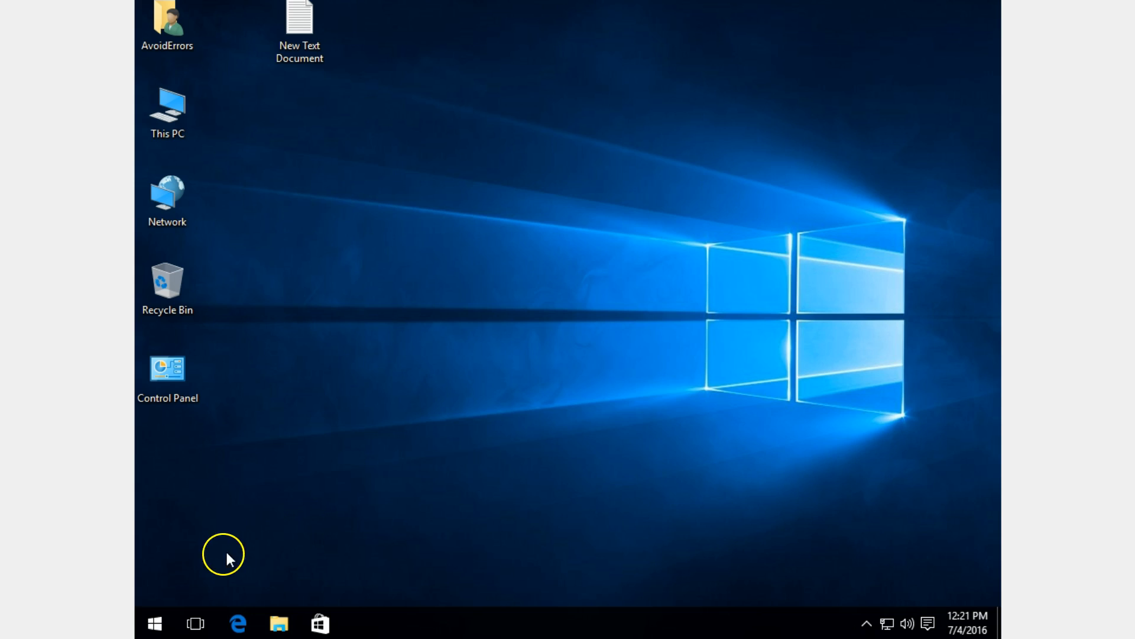
Launch Command Prompt (Admin) from the Start button's Win+X menu.
right_click(152, 623)
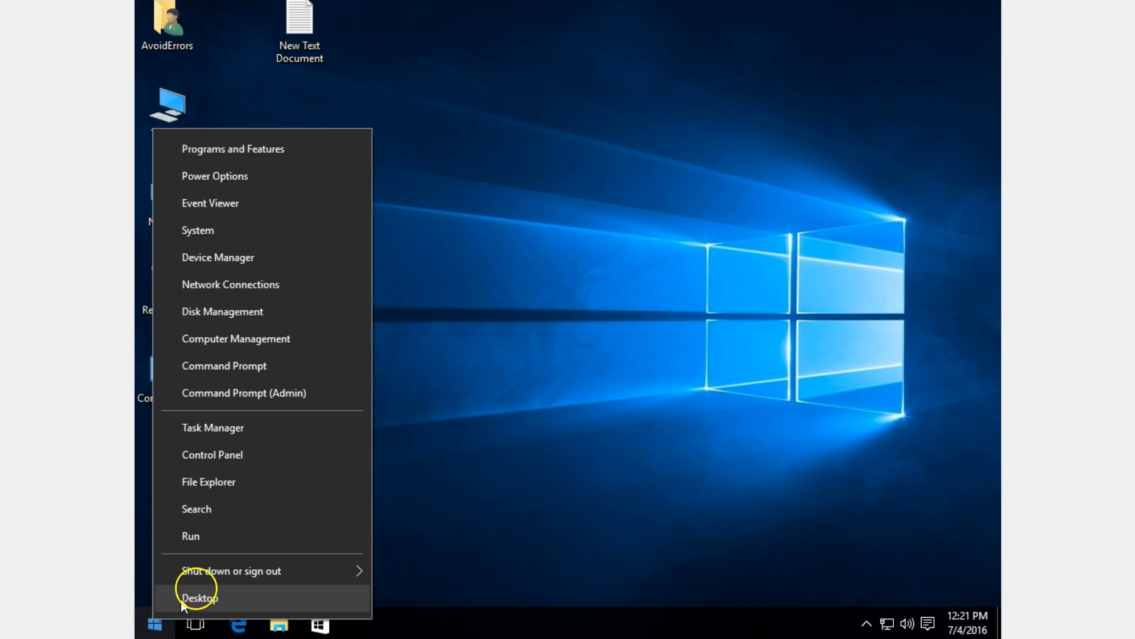
mouse_move(326, 395)
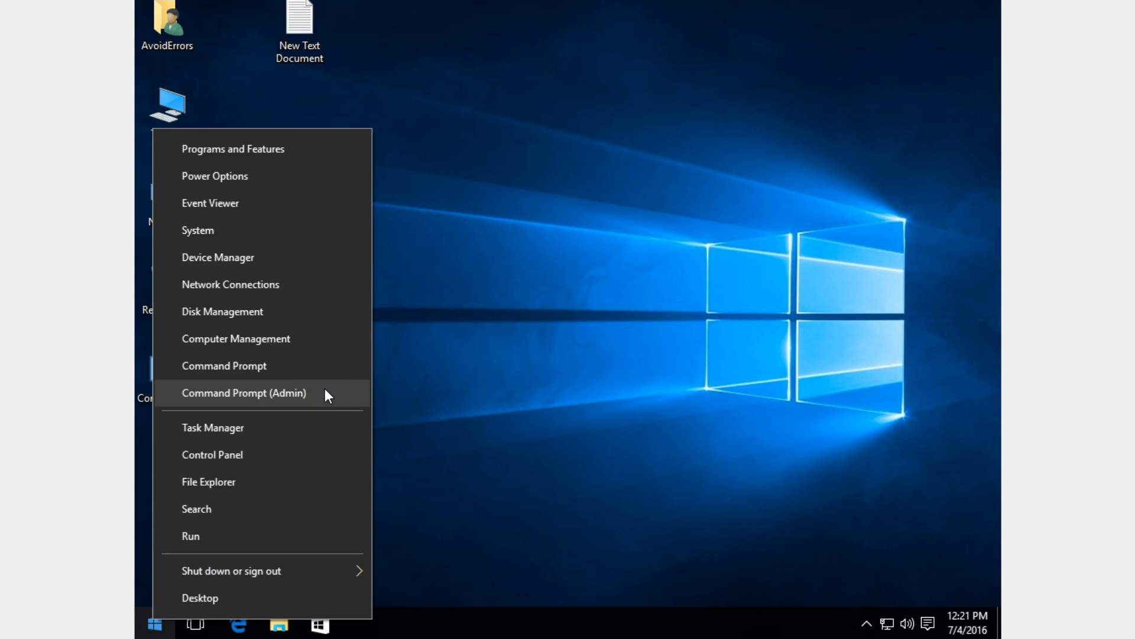
left_click(243, 392)
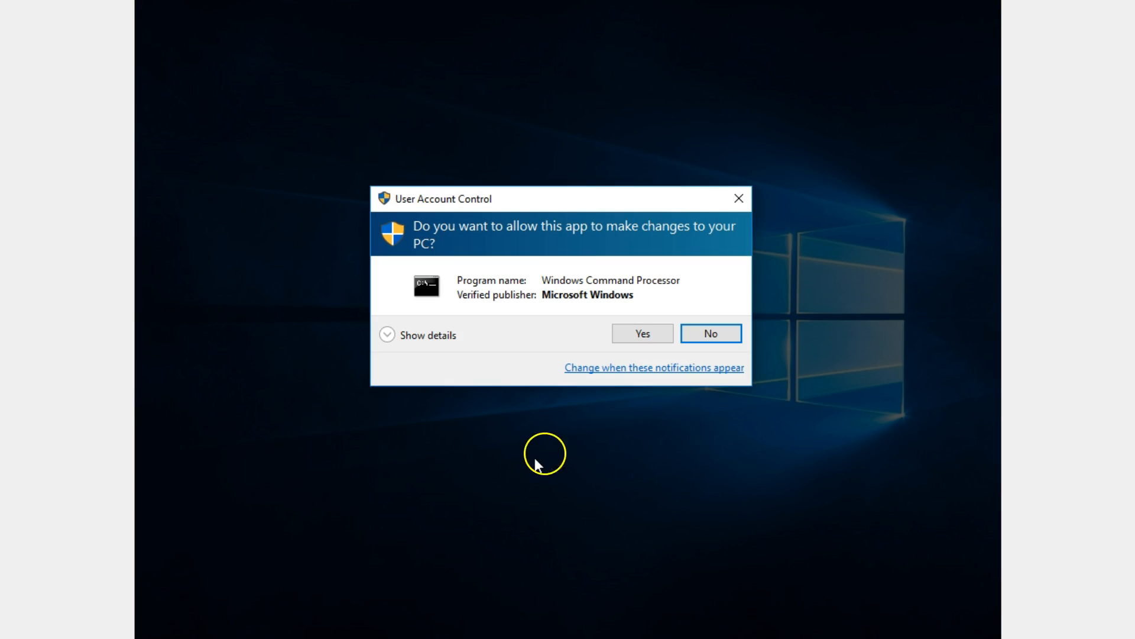
Approve UAC and run net user administrator /active:yes to enable the built-in Administrator account.
left_click(642, 334)
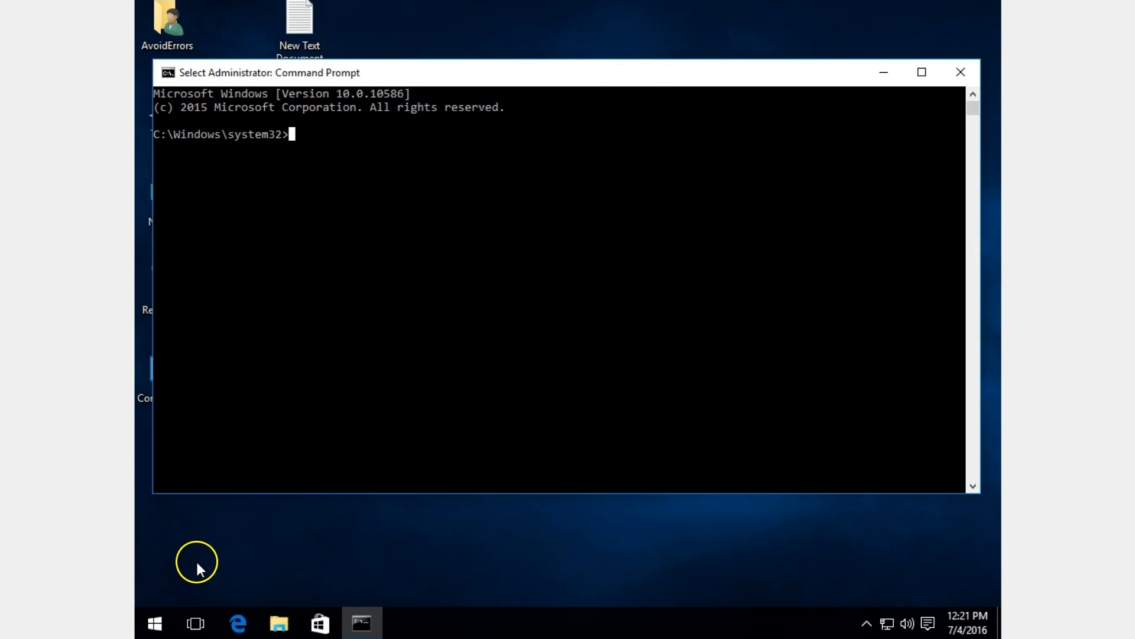
type("net us")
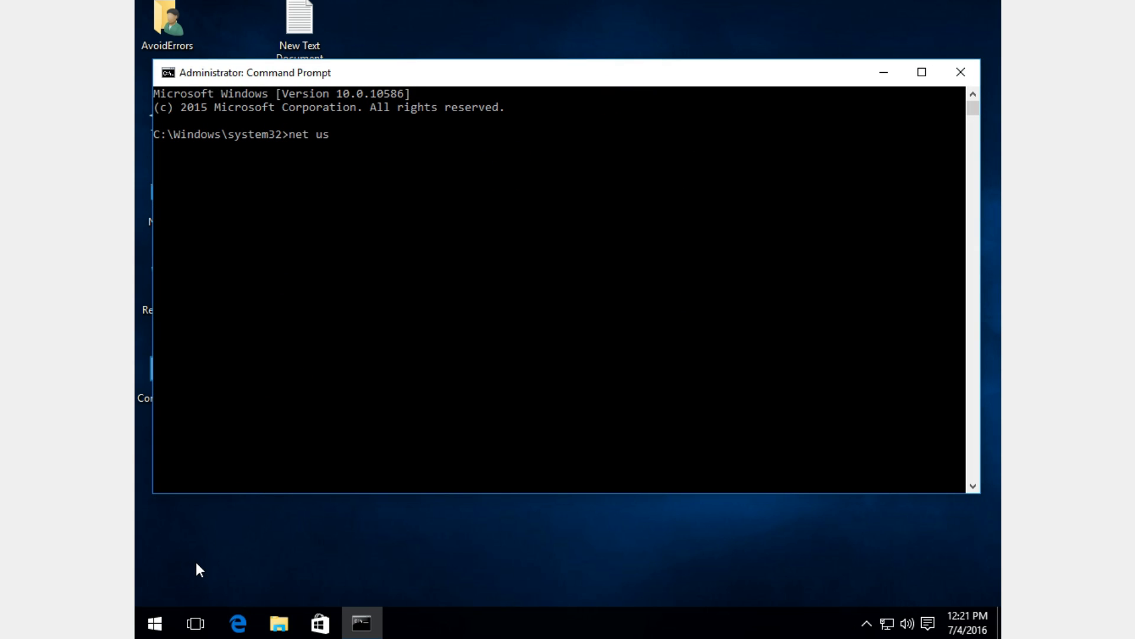
type("er ad")
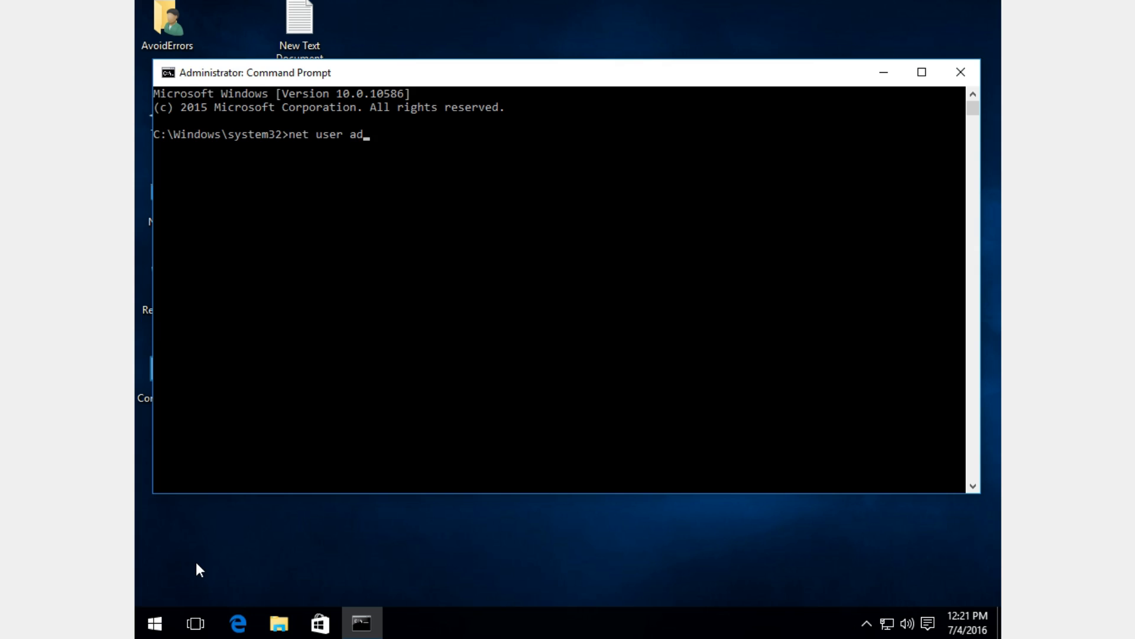
type("ministrator /active")
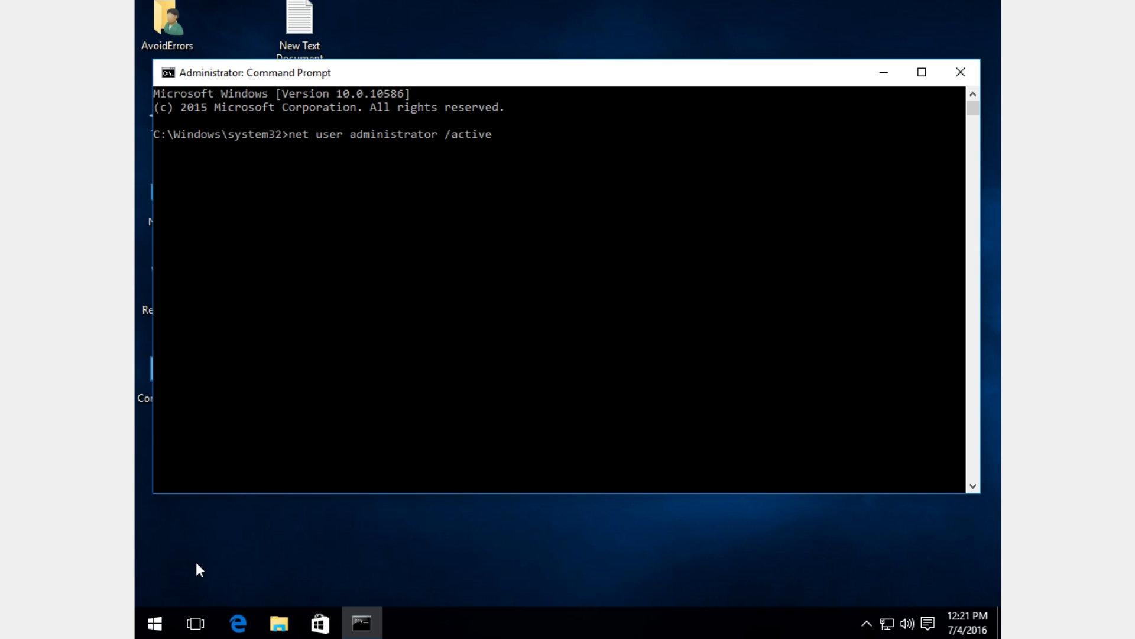
type(":yes")
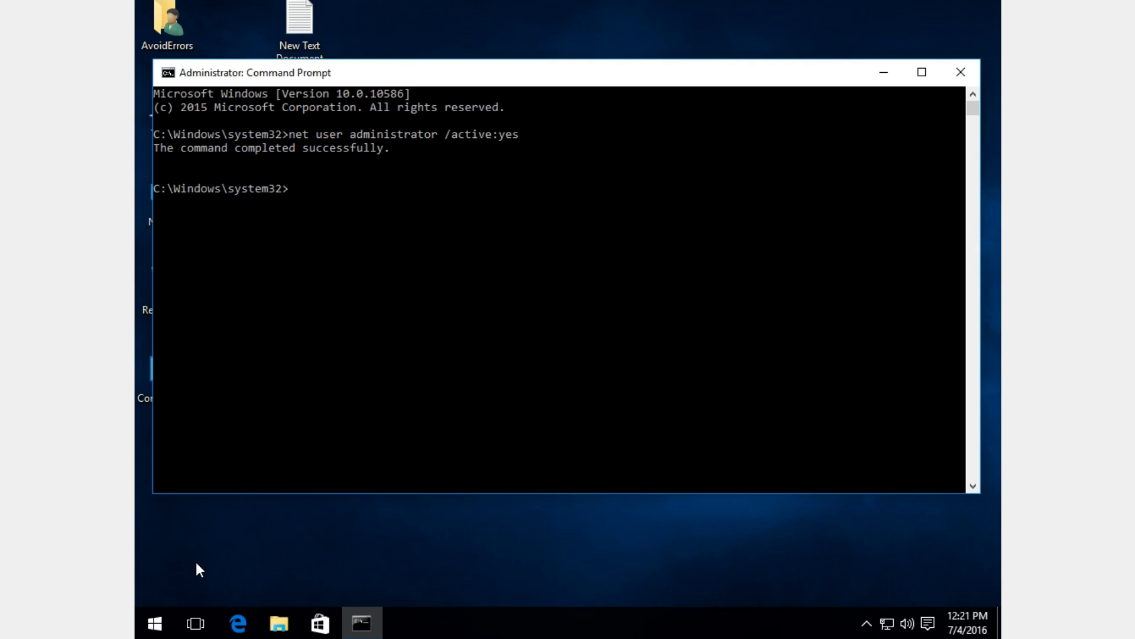
left_click(154, 623)
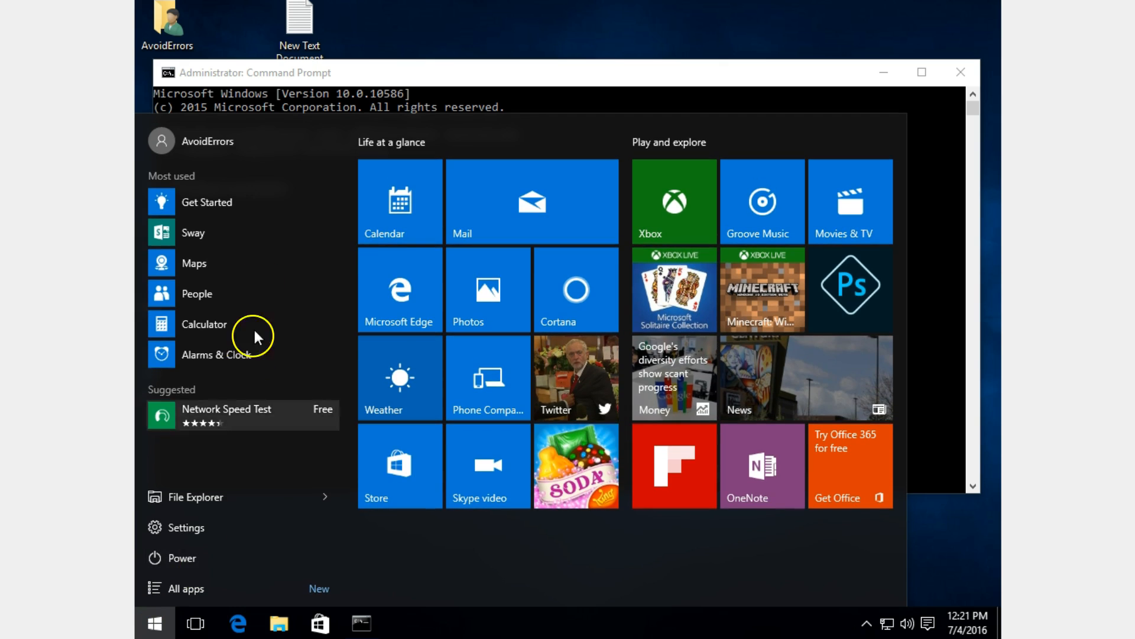
left_click(191, 141)
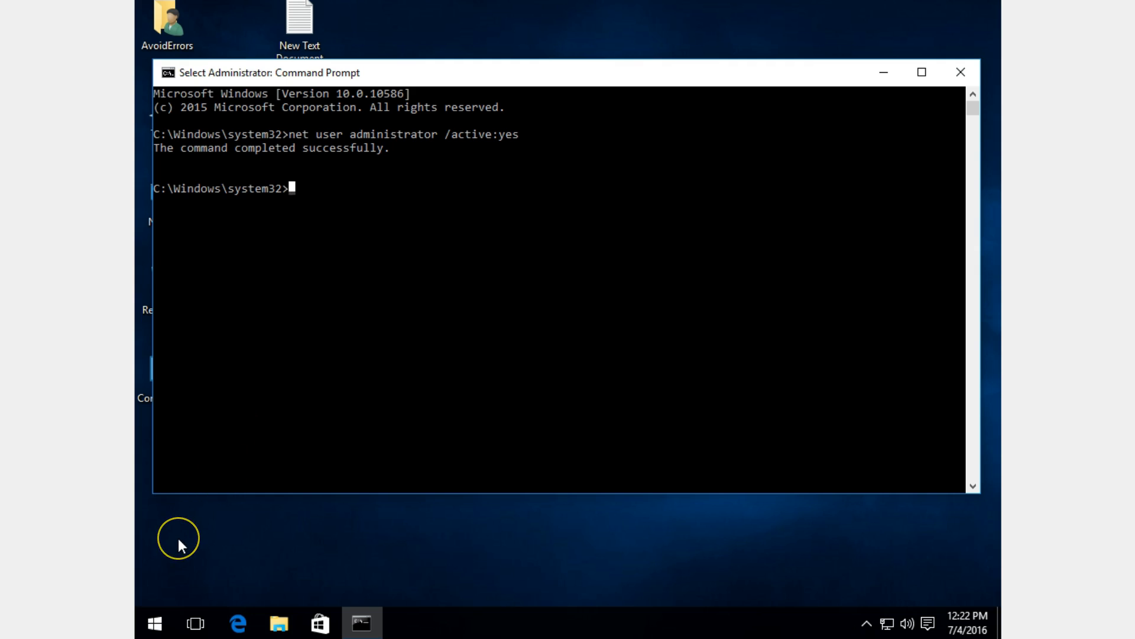
Run net user administrator * and enter the new password twice to set it.
type("net user")
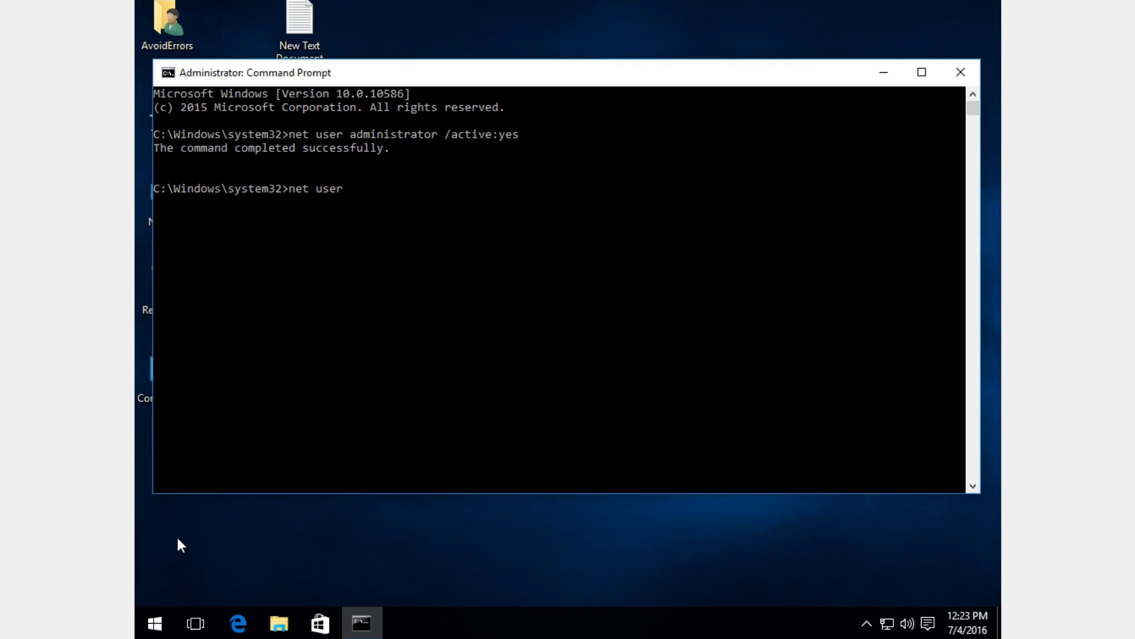
type("administr")
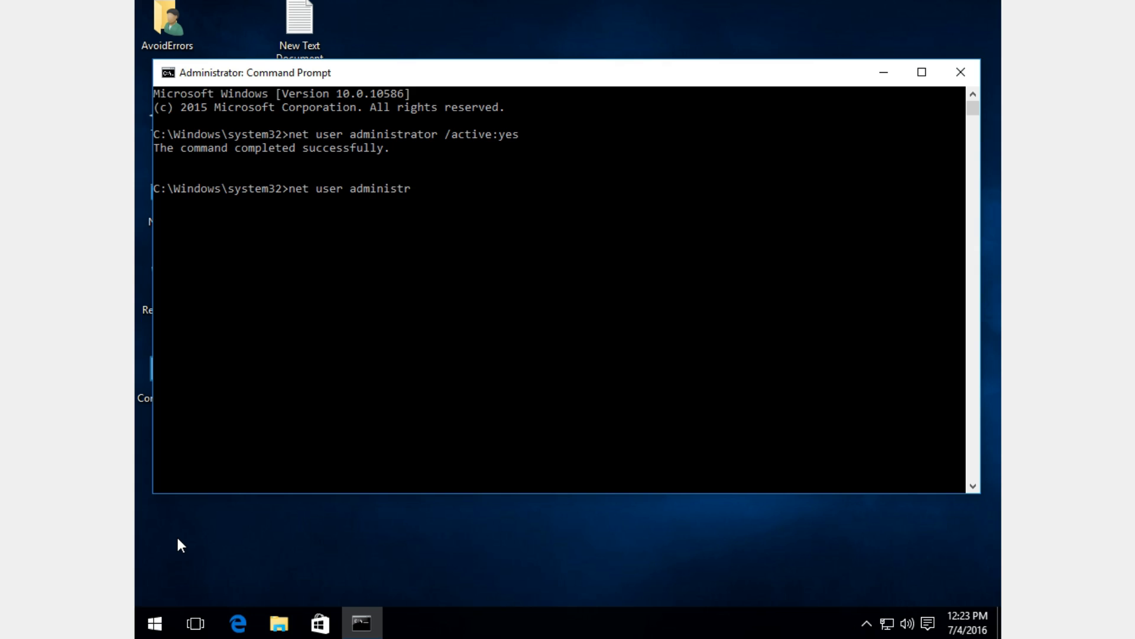
type("ator *")
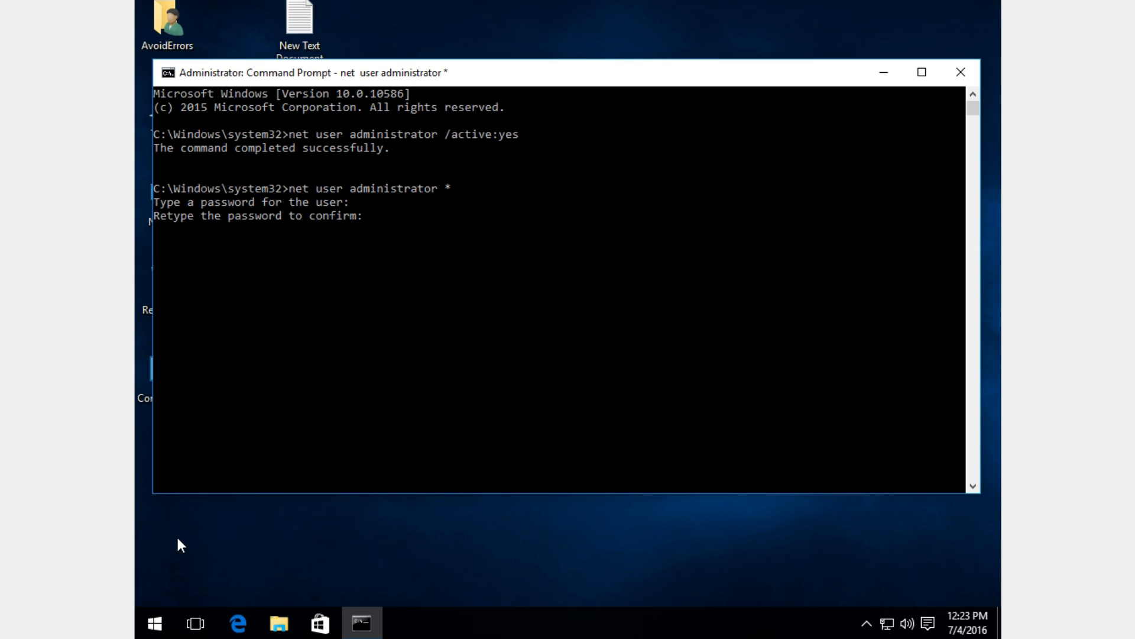
key("Return")
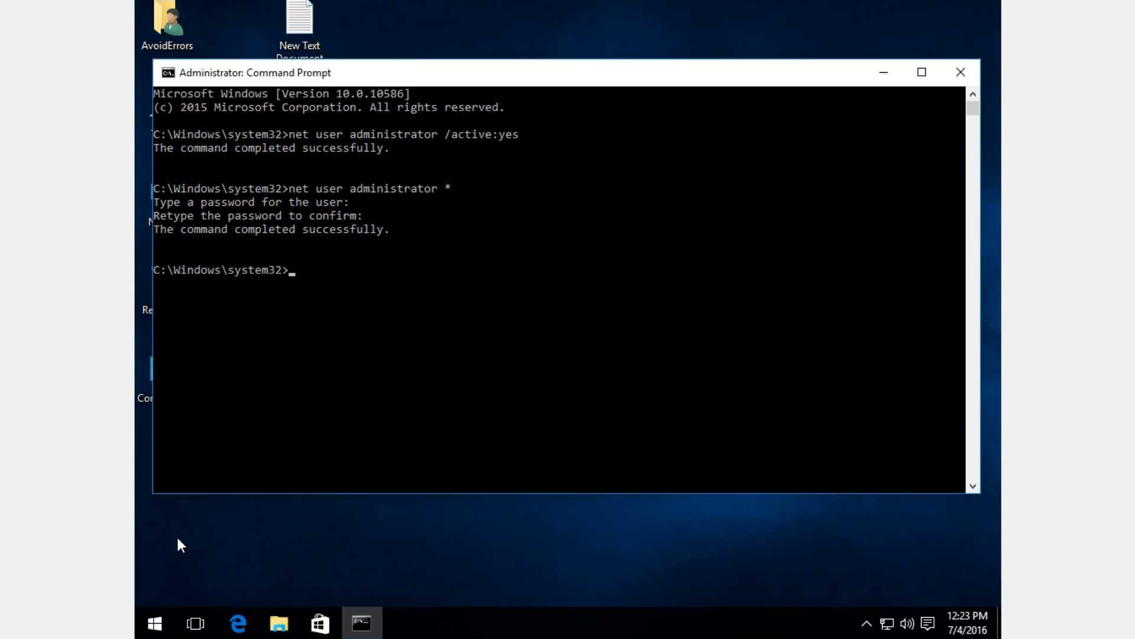
mouse_move(961, 72)
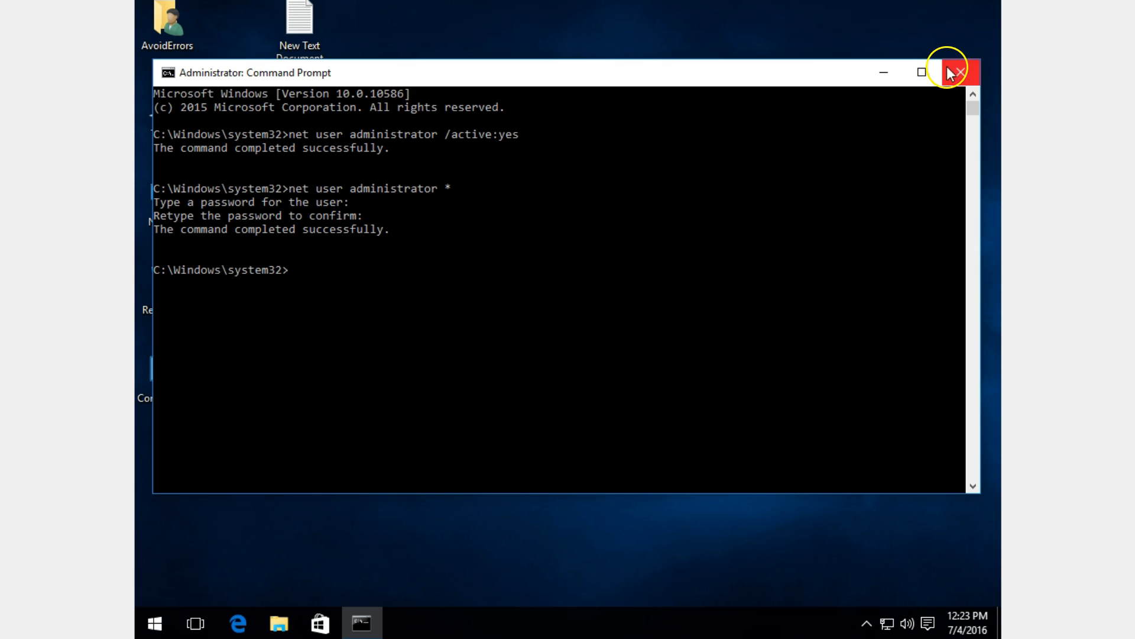
Close the console and switch user to the Administrator sign-in screen from Start.
left_click(955, 72)
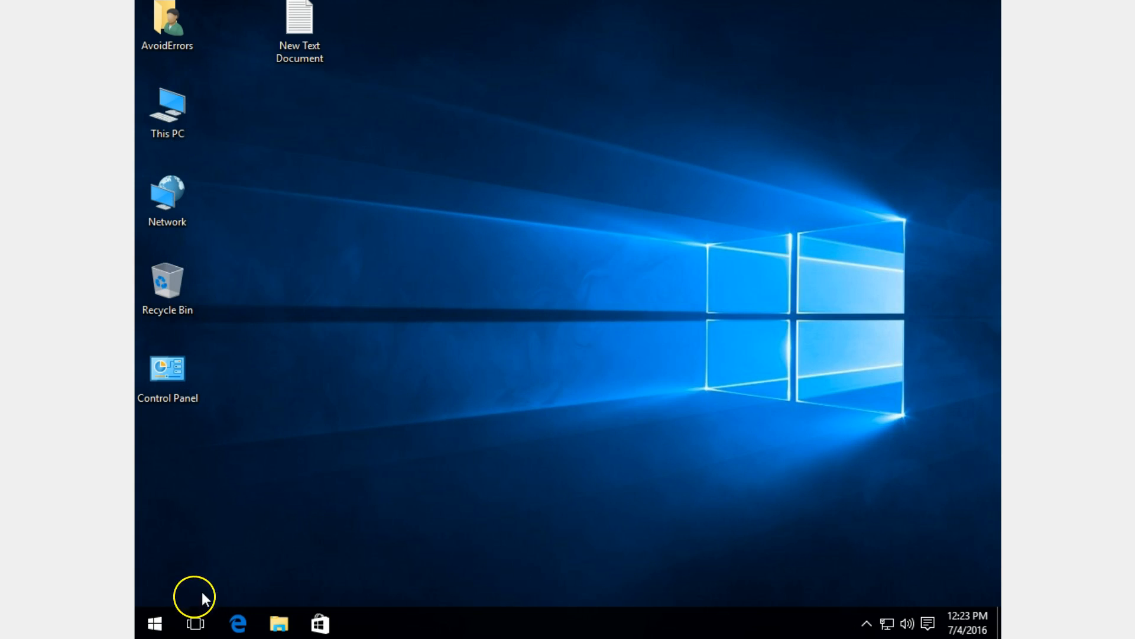
left_click(153, 624)
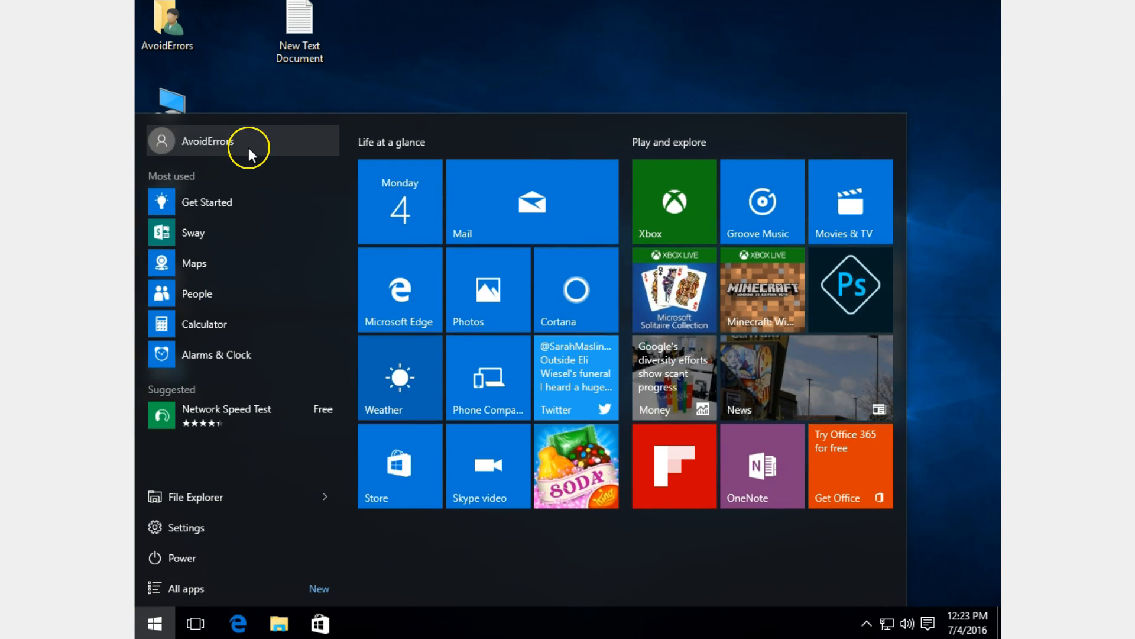
left_click(208, 140)
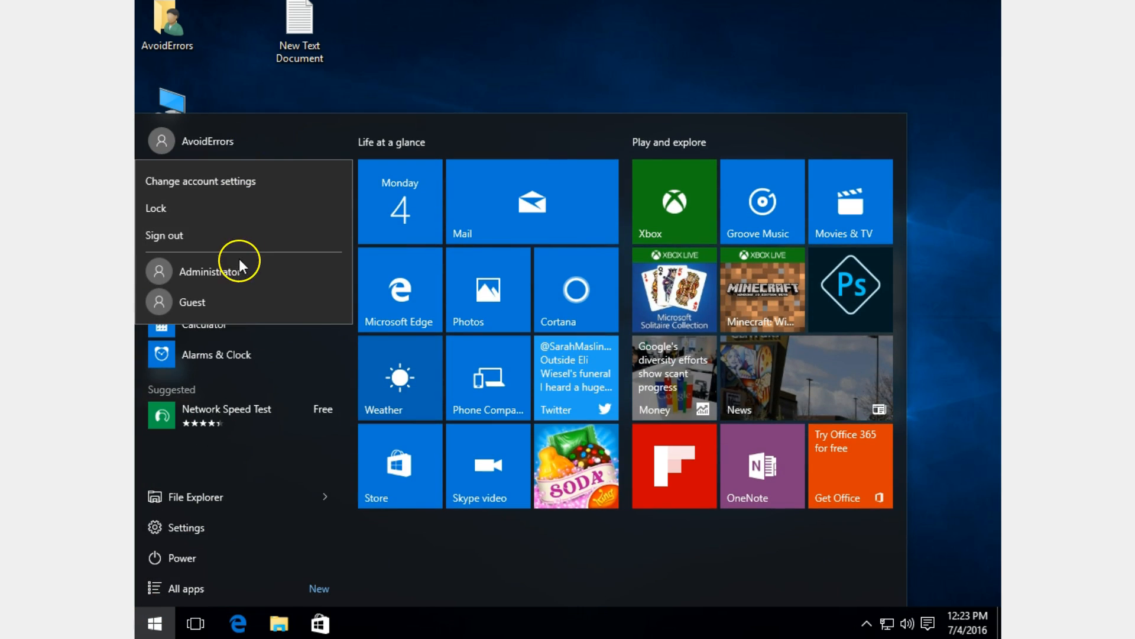
left_click(218, 271)
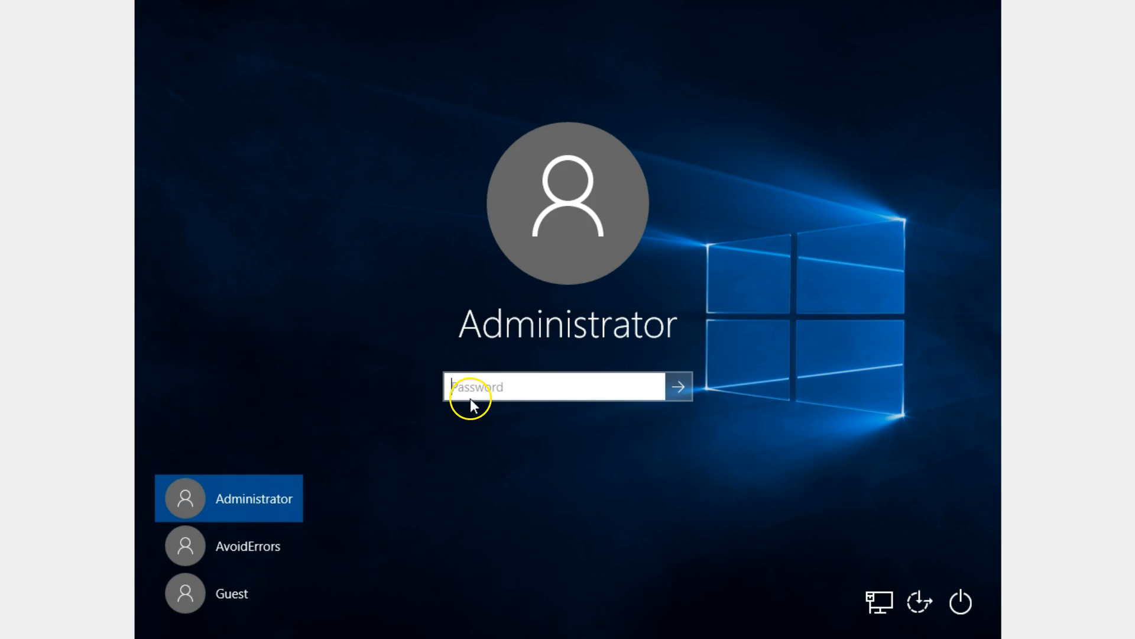
mouse_move(443, 471)
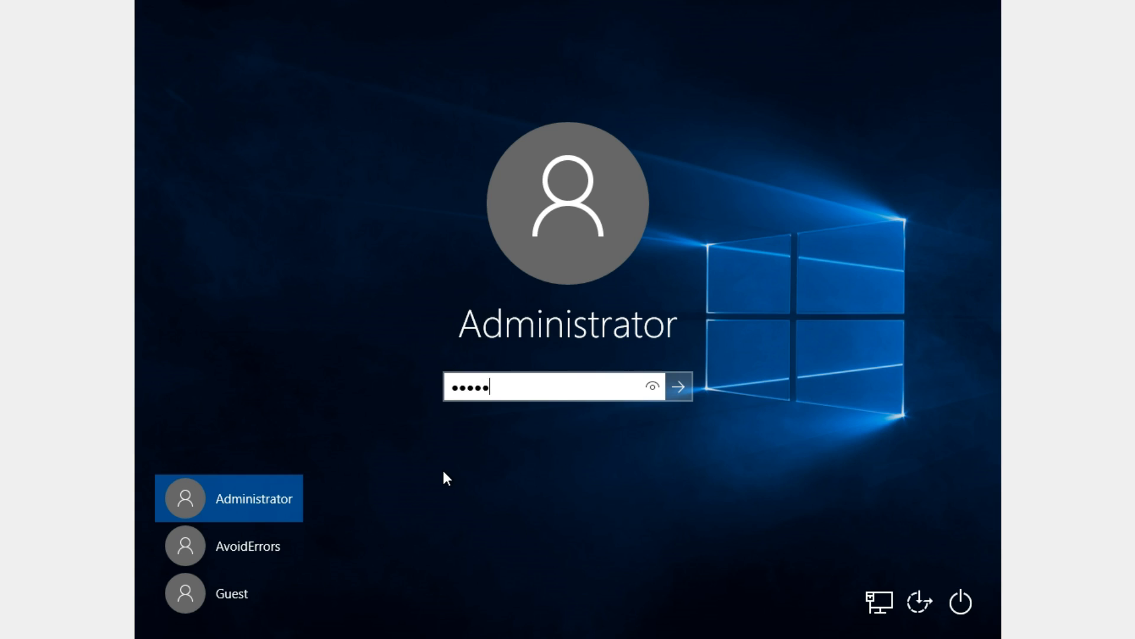
Submit the new password to sign in as Administrator.
left_click(677, 386)
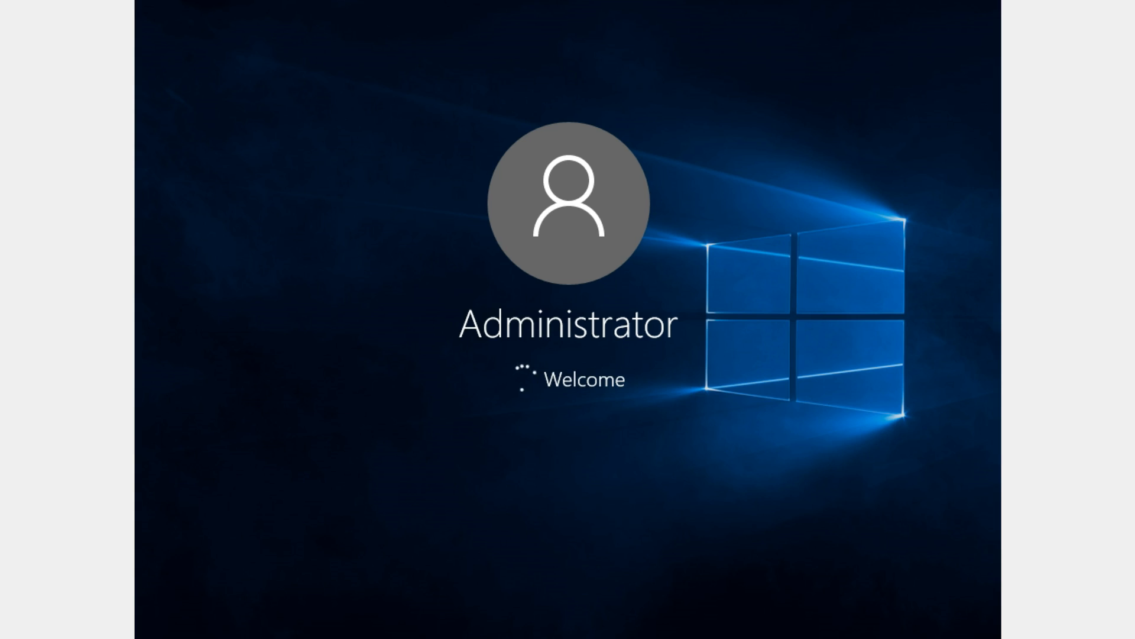